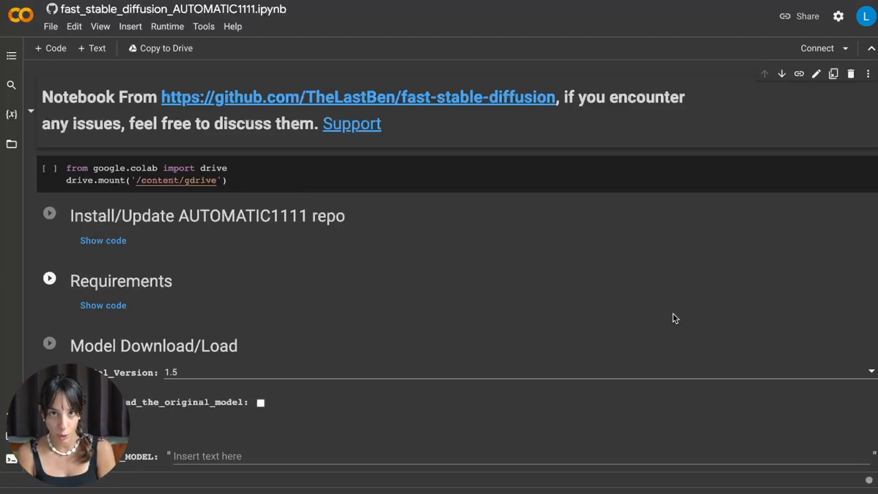
Look over the notebook's run options, scroll the notebook, and check the Drive account.
left_click(168, 10)
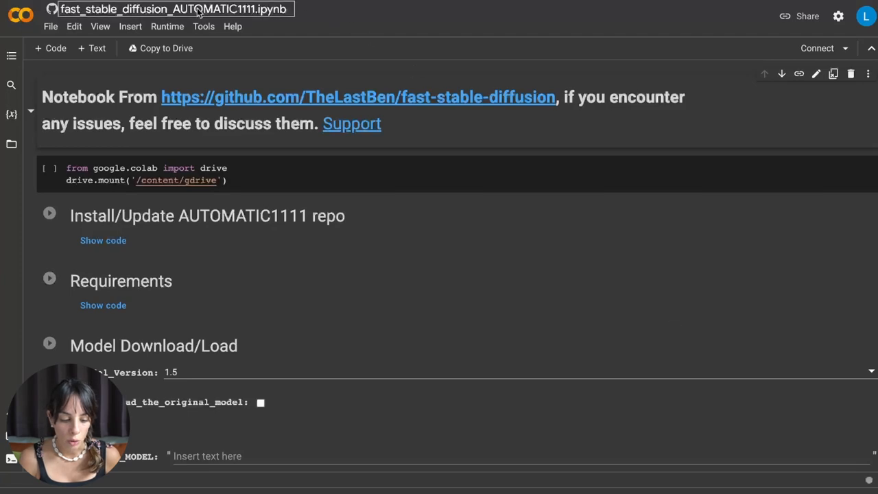
left_click(167, 26)
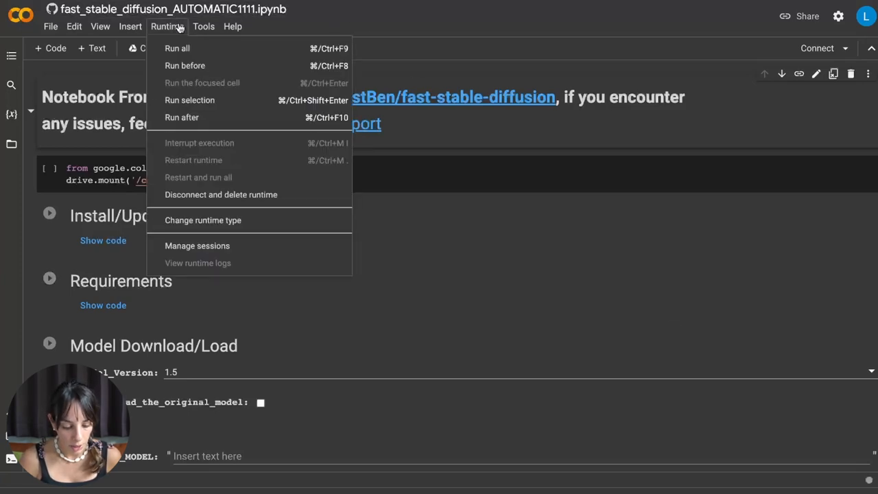
left_click(203, 220)
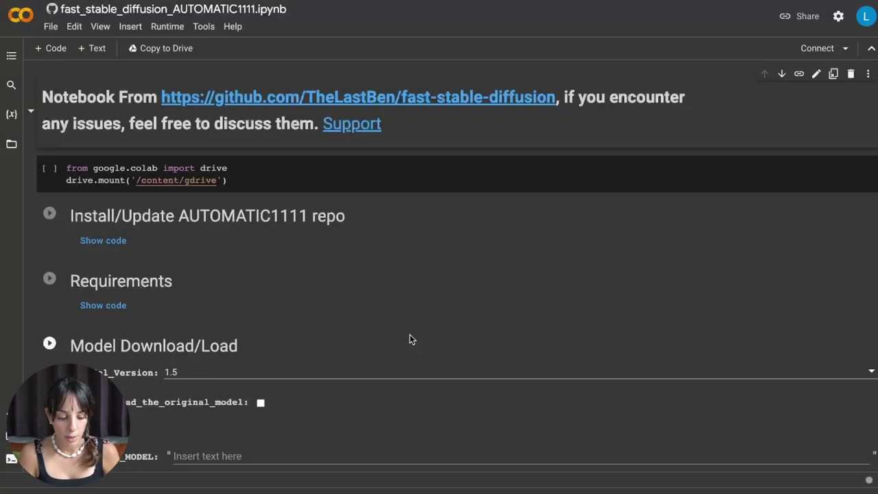
mouse_move(277, 265)
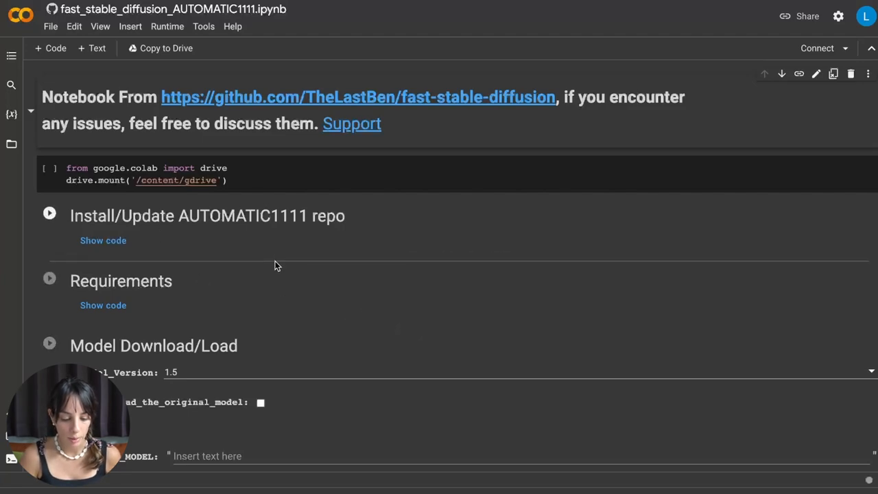
scroll("down", 3)
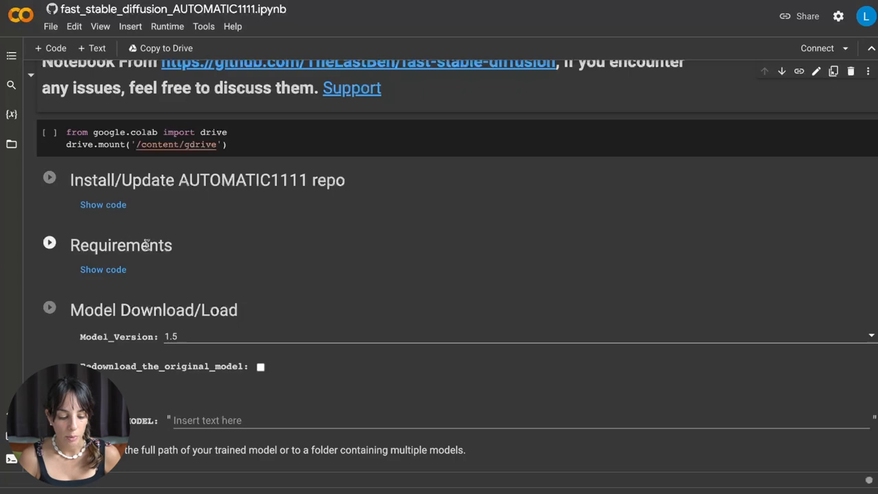
scroll("down", 3)
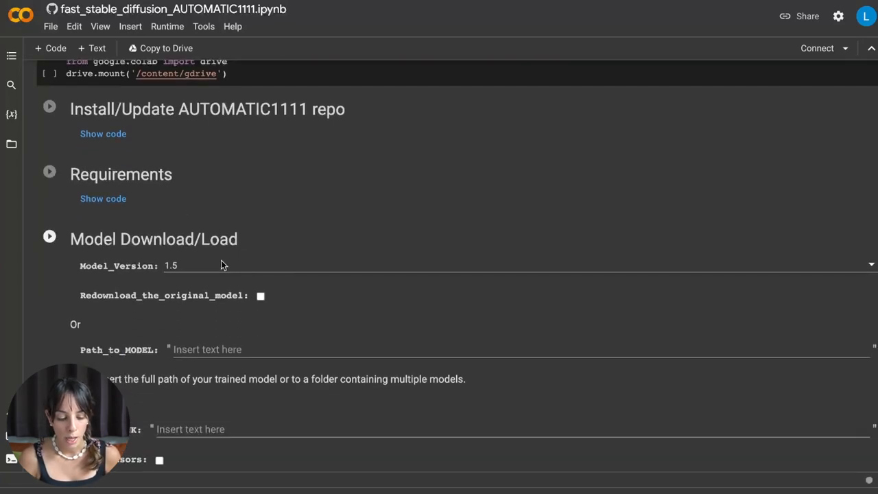
scroll("down", 3)
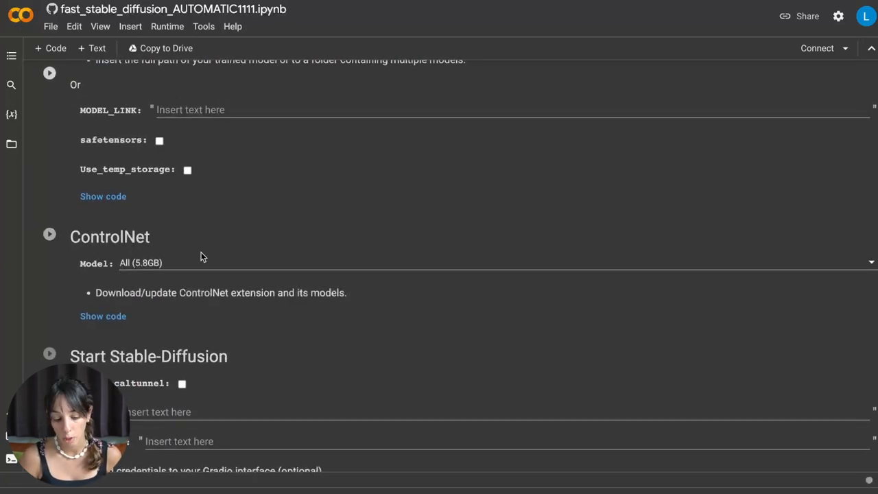
scroll("down", 3)
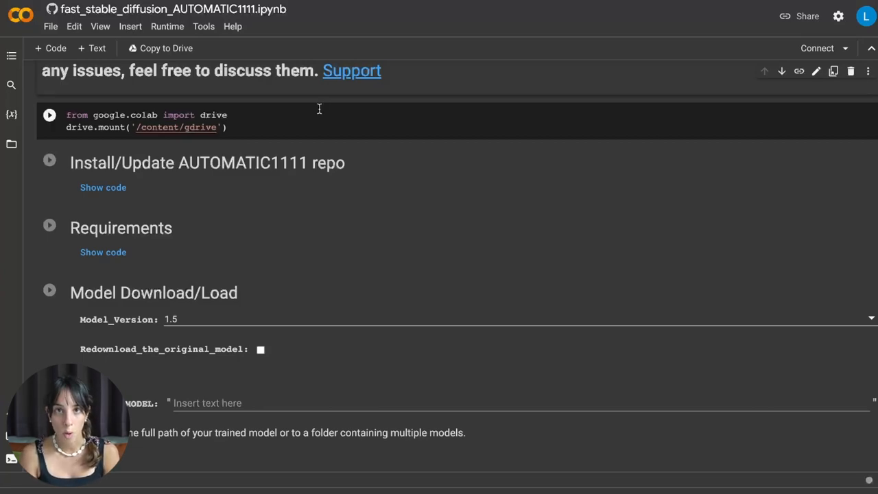
left_click(50, 115)
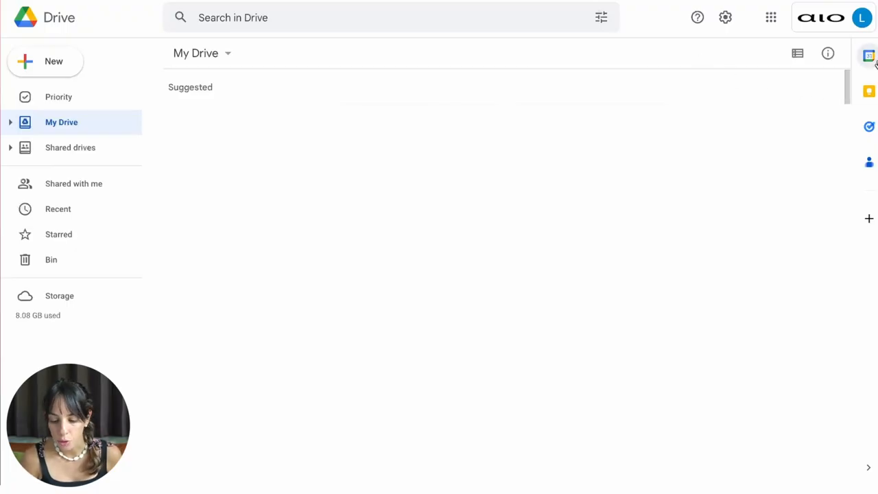
mouse_move(863, 15)
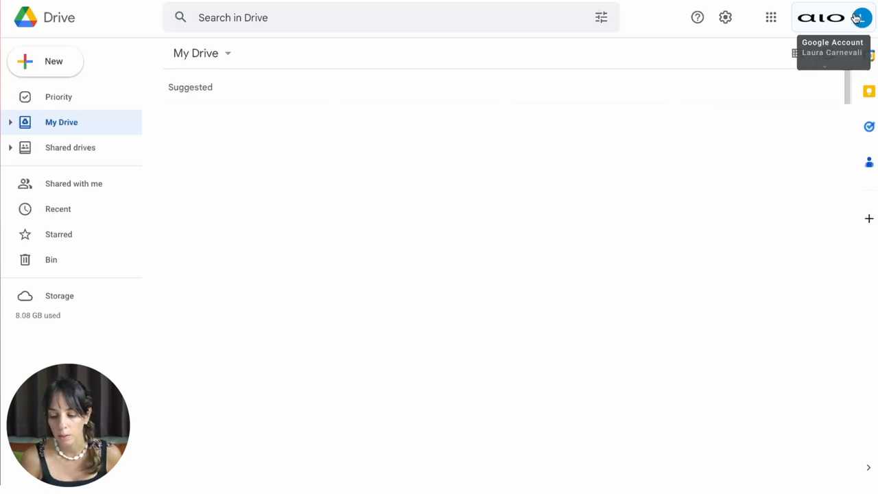
left_click(863, 16)
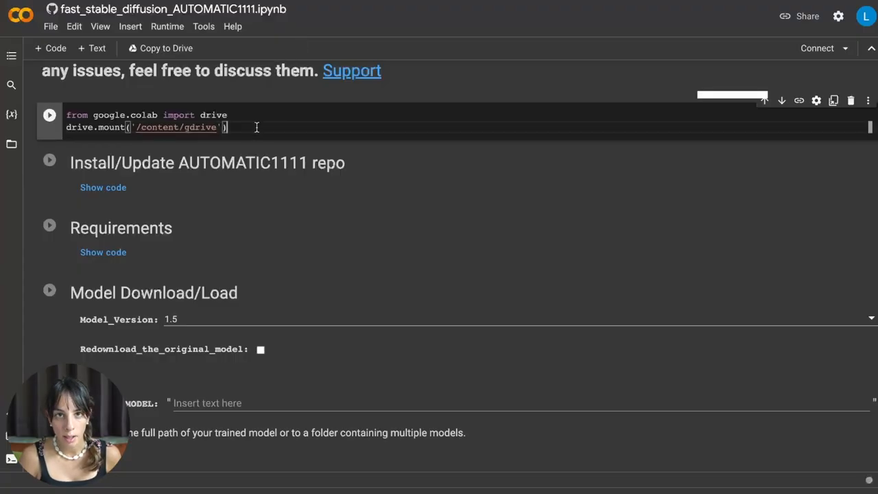
Run the drive.mount cell despite the warning and grant the notebook Google Drive access.
left_click(49, 114)
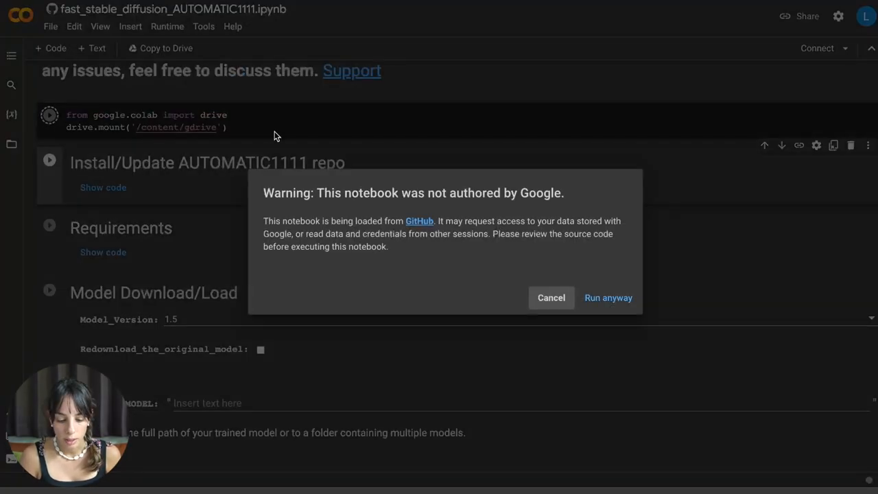
mouse_move(461, 211)
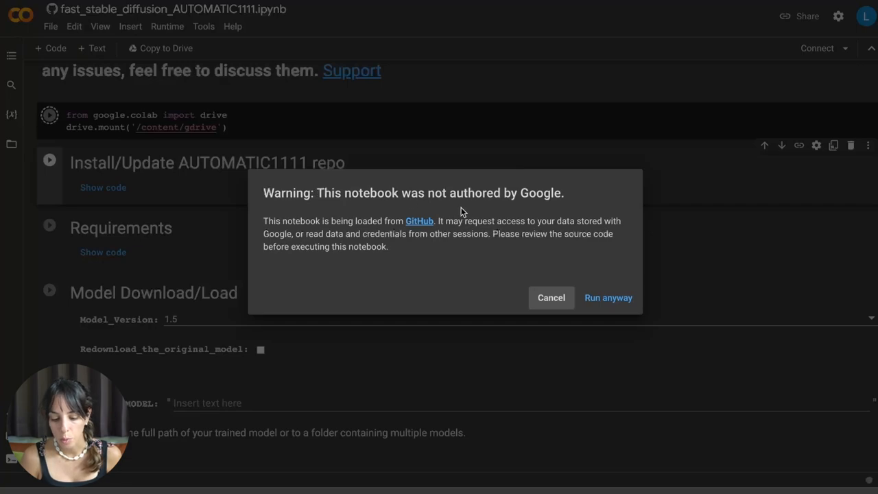
mouse_move(574, 235)
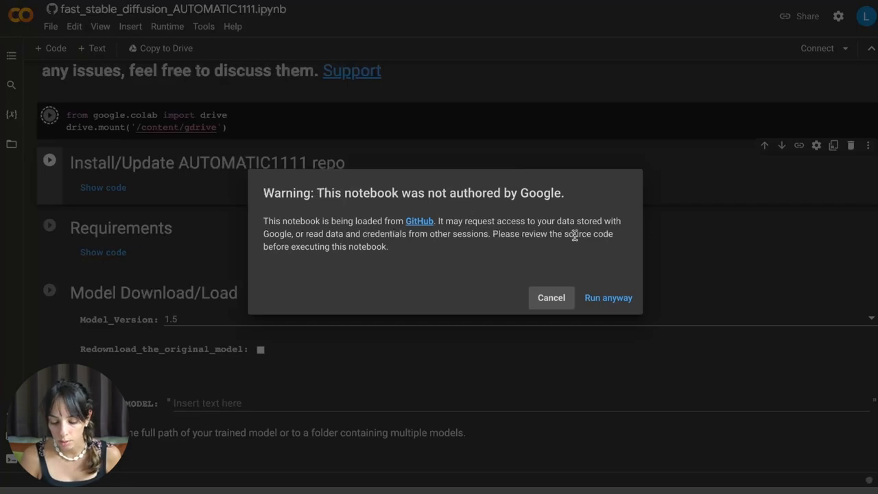
left_click(608, 298)
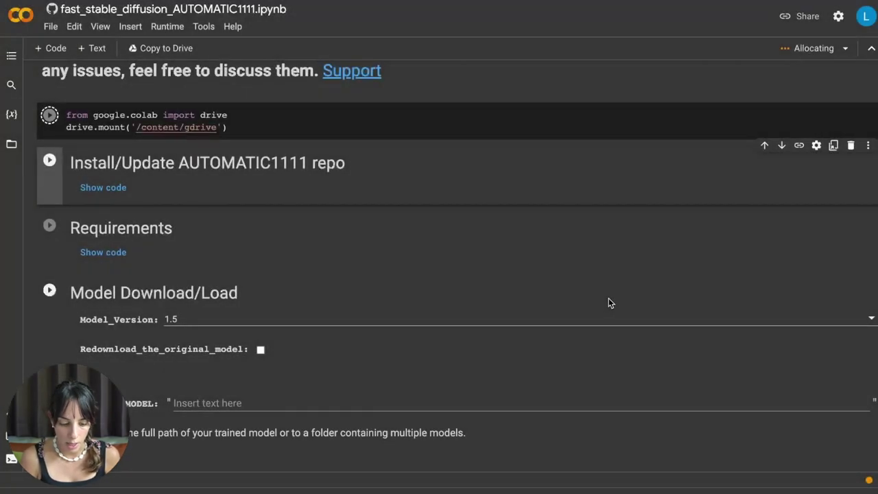
left_click(48, 114)
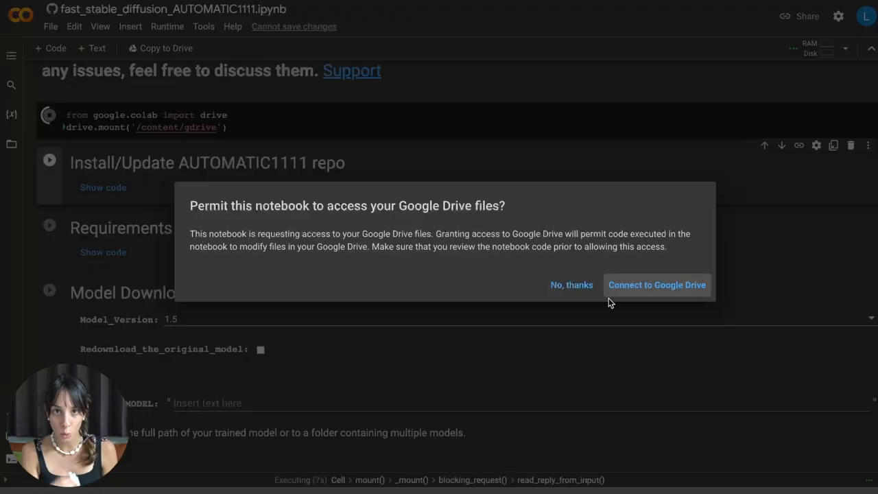
mouse_move(643, 293)
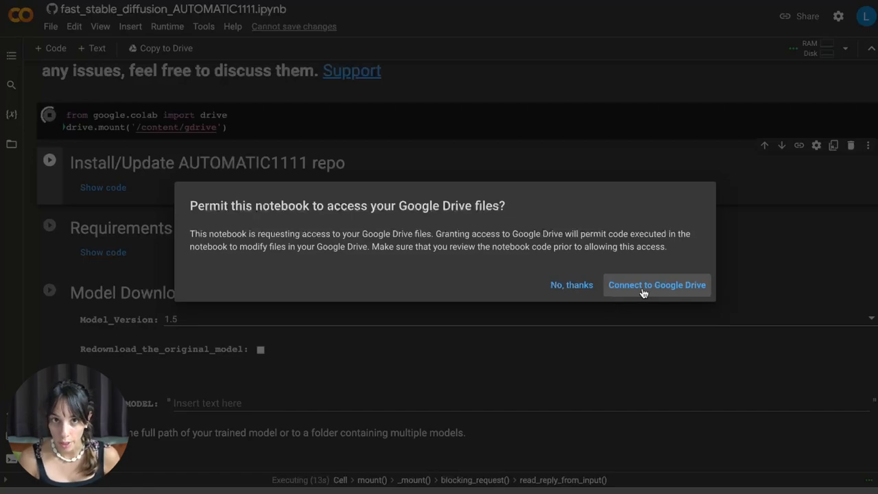
left_click(656, 284)
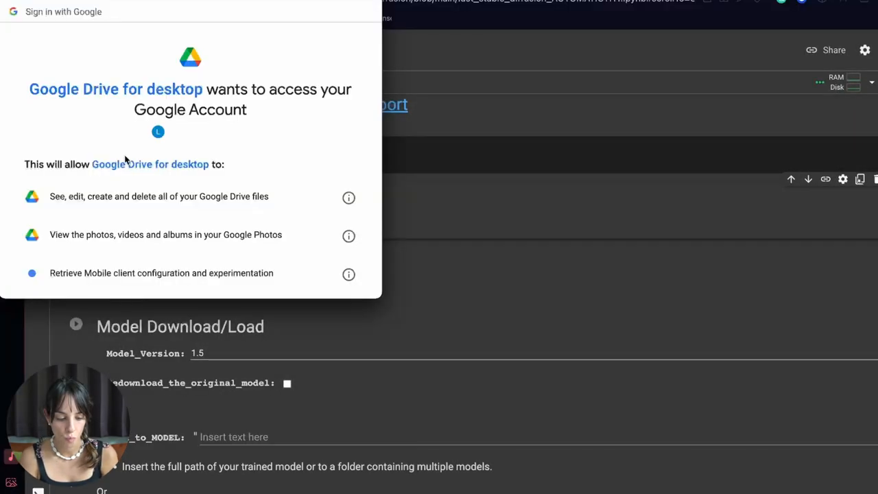
scroll("down", 3)
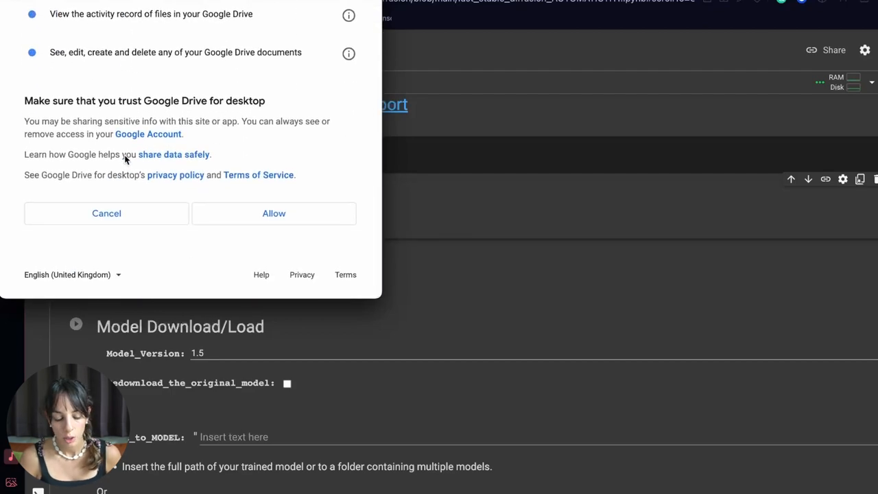
left_click(274, 213)
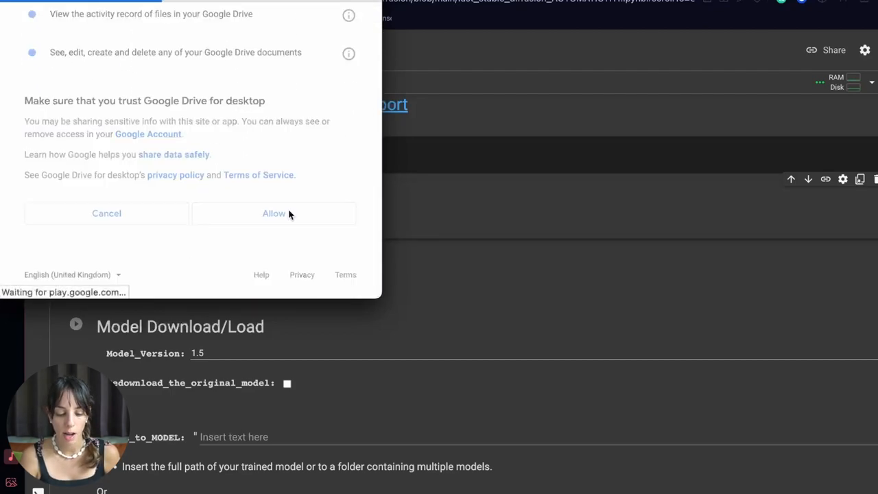
left_click(274, 213)
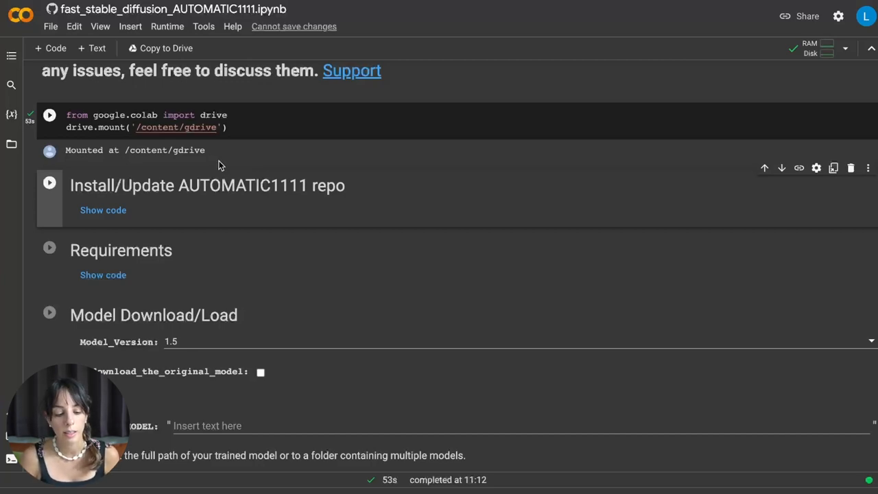
mouse_move(211, 155)
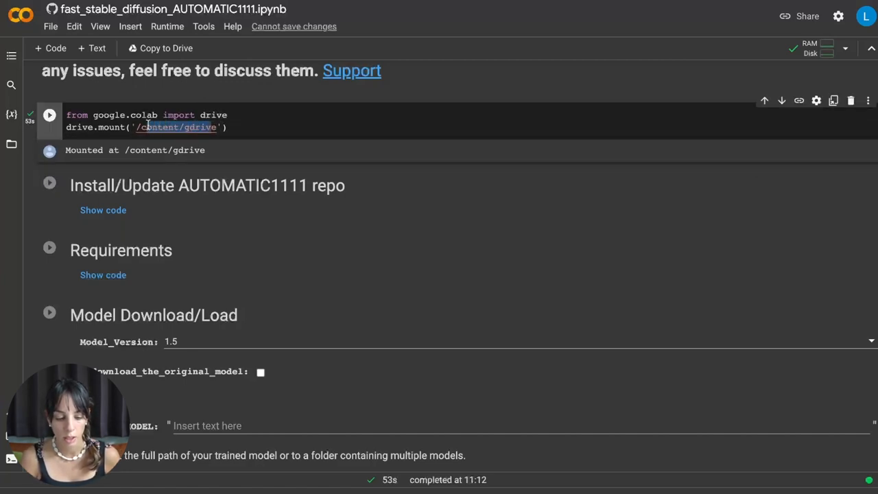
Expand the source code of the Install/Update AUTOMATIC1111 repo cell.
scroll("down", 3)
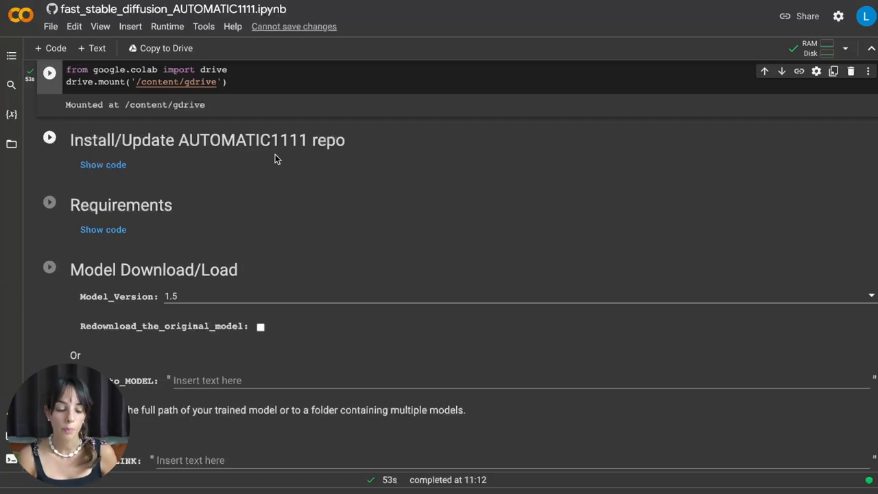
left_click(103, 165)
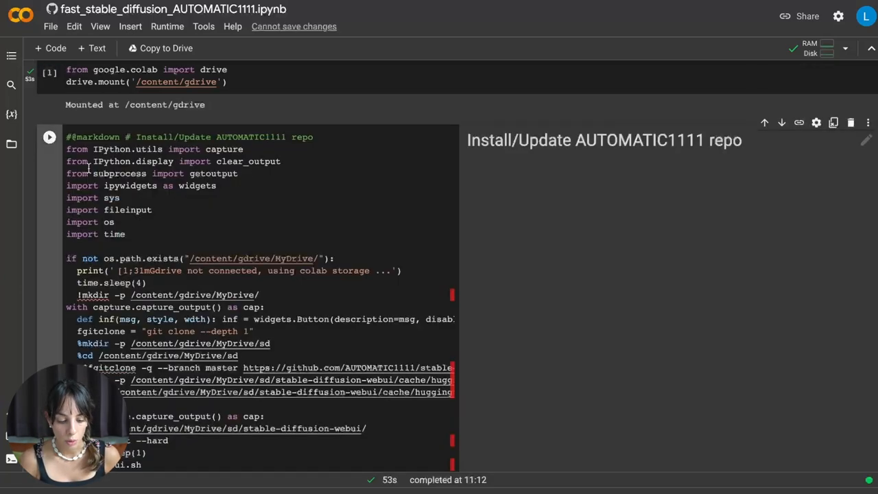
scroll("down", 3)
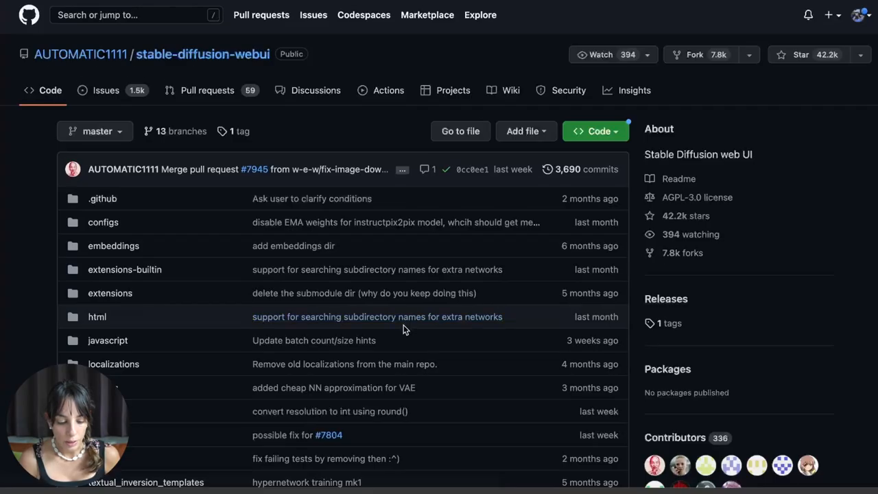
Scroll through the stable-diffusion-webui files and README on GitHub, then go back to Colab.
scroll("down", 3)
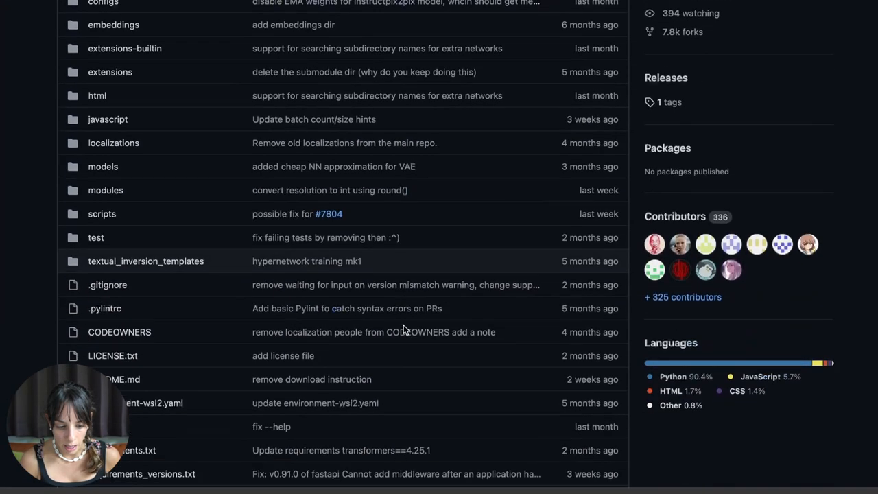
scroll("down", 3)
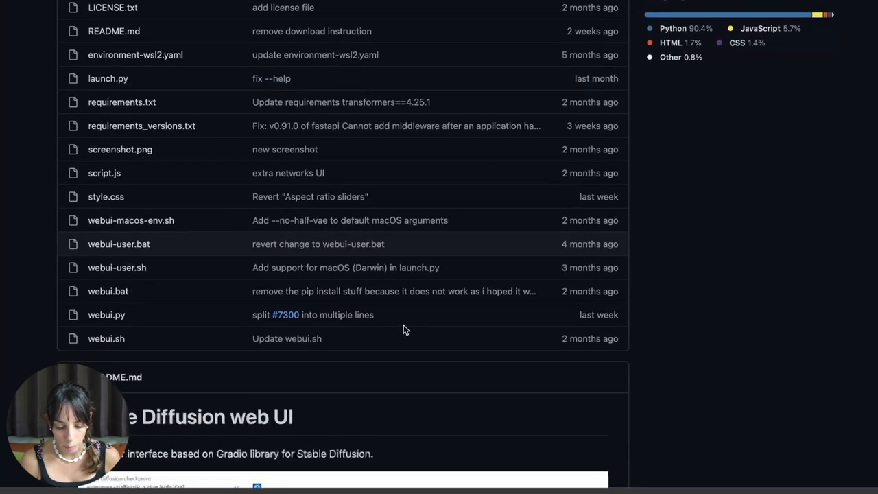
scroll("down", 3)
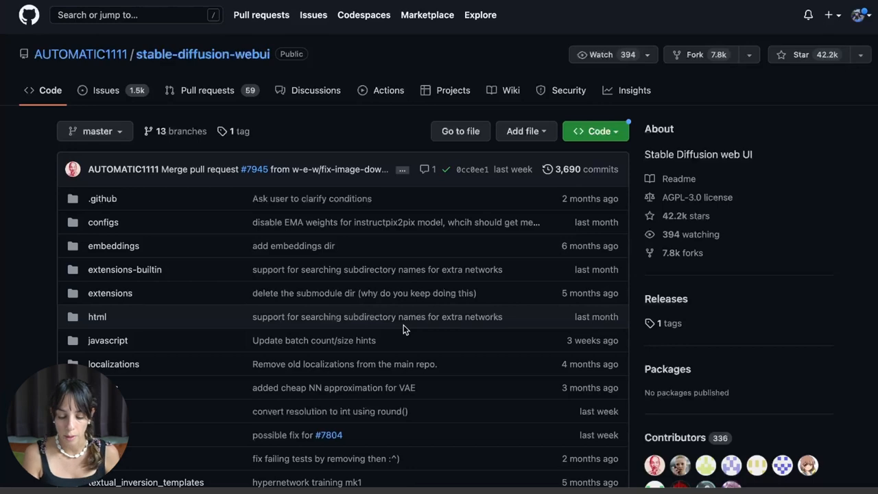
left_click(595, 131)
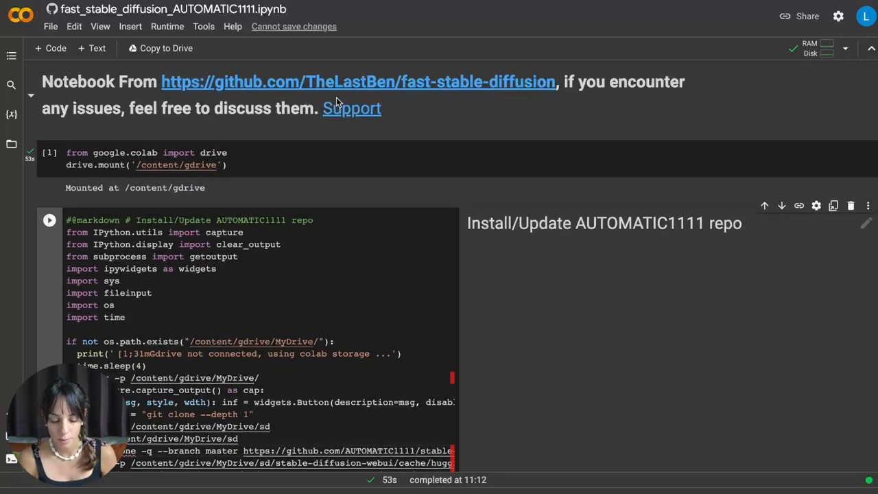
Scroll past the finished install cell and expand the Requirements step's code.
scroll("down", 3)
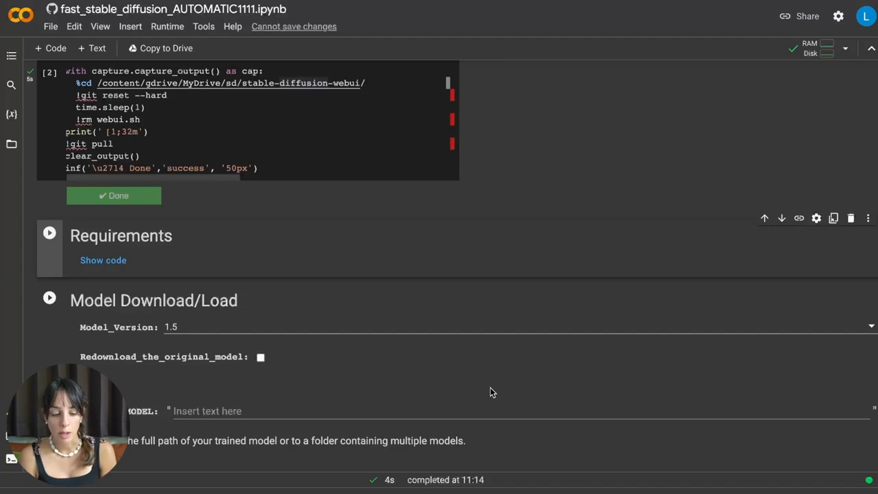
mouse_move(95, 260)
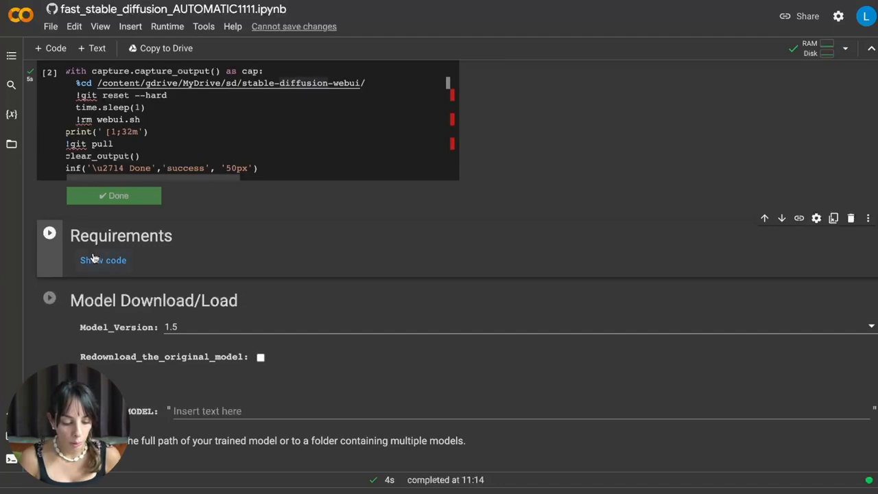
left_click(102, 260)
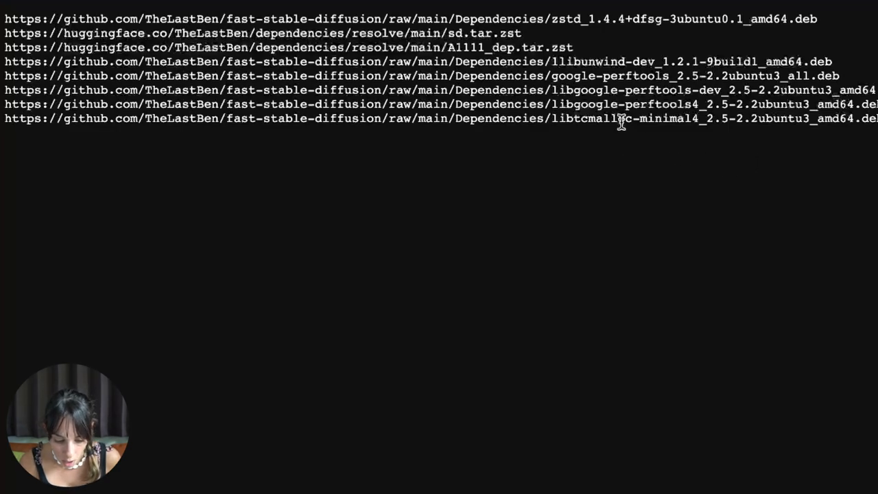
Select libgoogle-perftools and other package names in the dependency list, then run the Requirements cell.
double_click(631, 90)
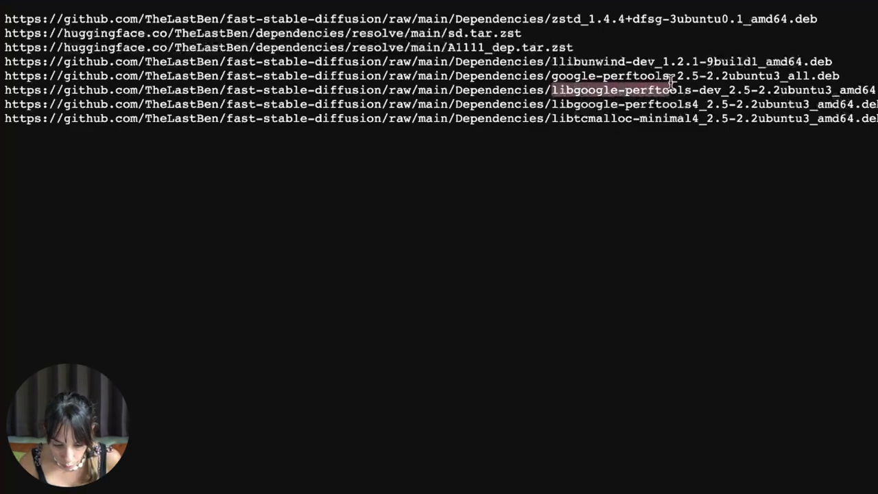
double_click(628, 89)
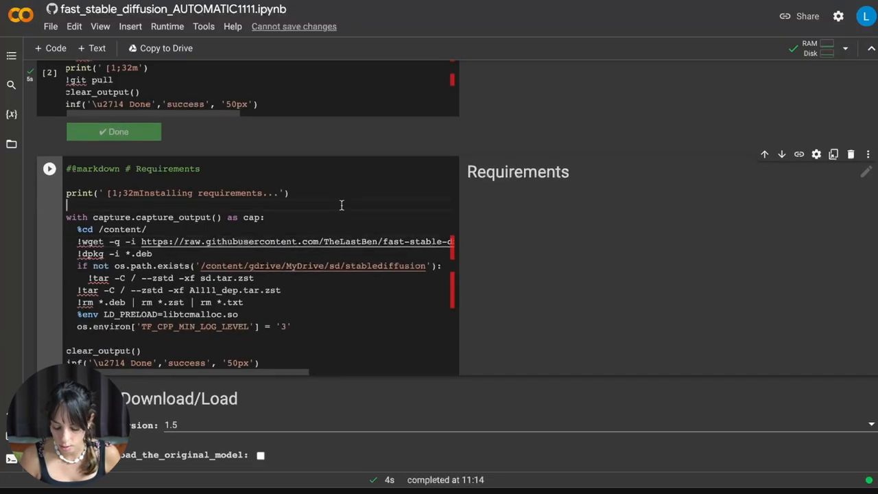
left_click(48, 168)
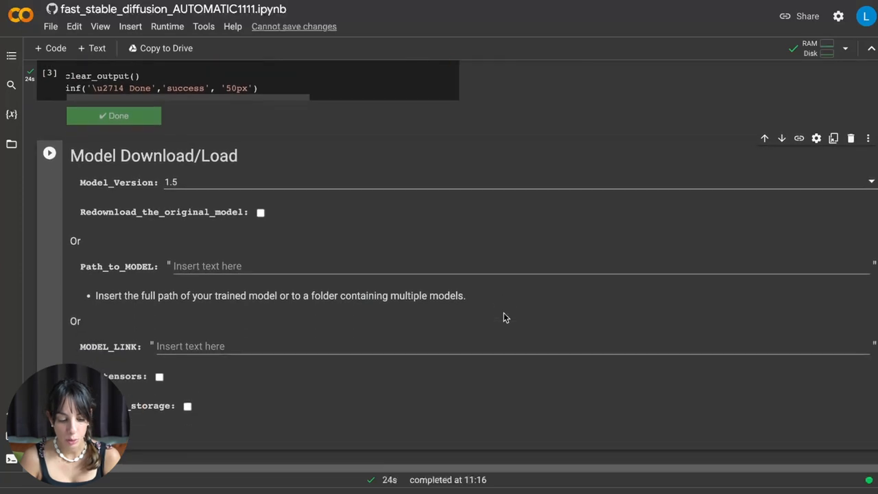
mouse_move(142, 181)
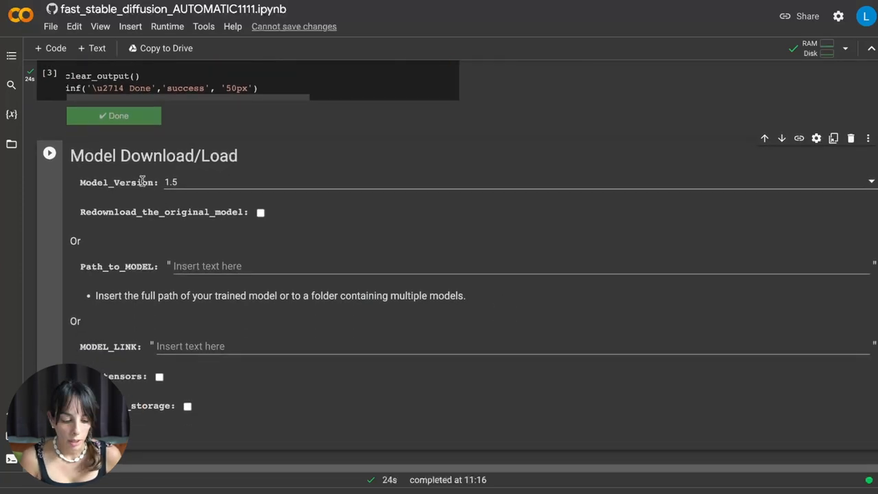
mouse_move(237, 185)
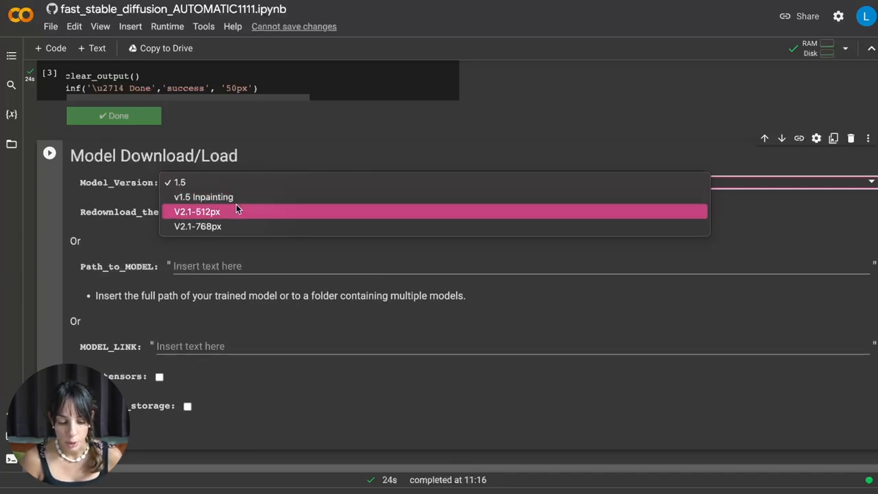
mouse_move(232, 224)
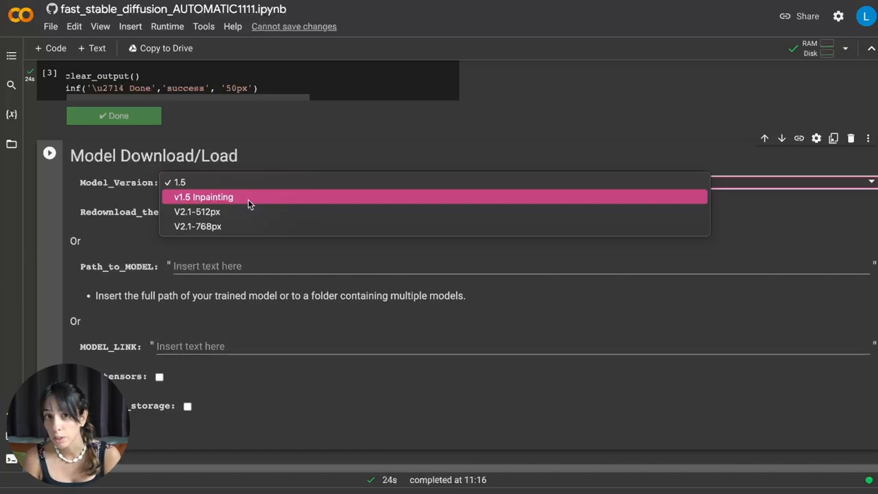
Leave Model_Version at 1.5 and scroll past the empty Path_to_MODEL and MODEL_LINK fields.
left_click(181, 182)
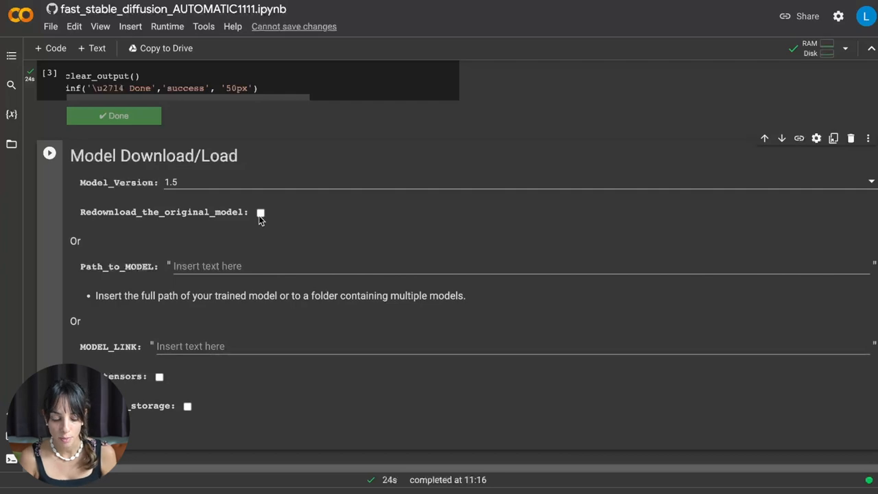
scroll("down", 3)
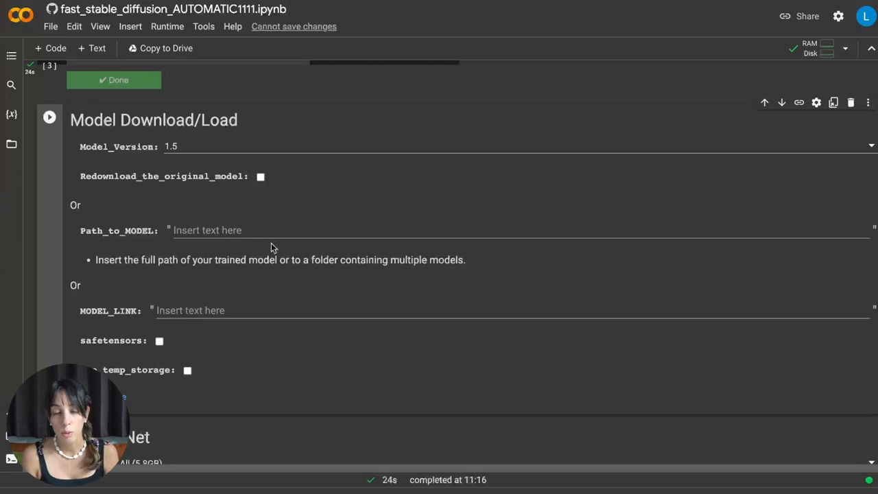
mouse_move(240, 228)
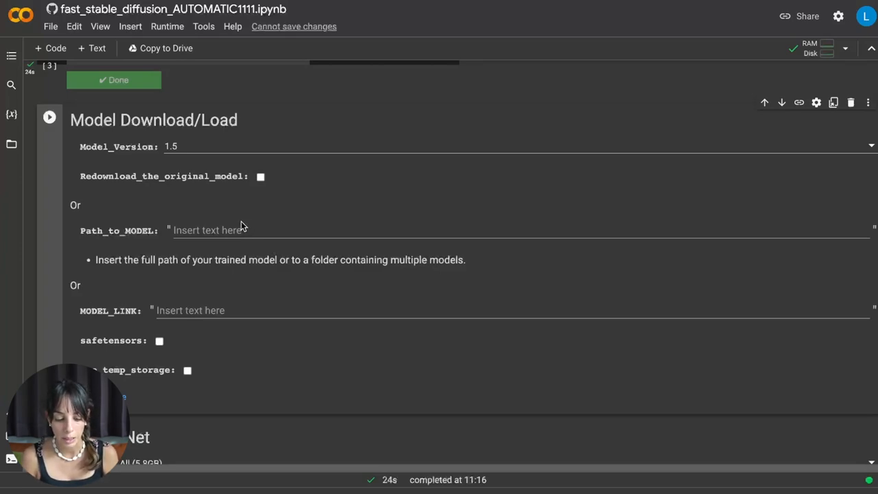
mouse_move(316, 235)
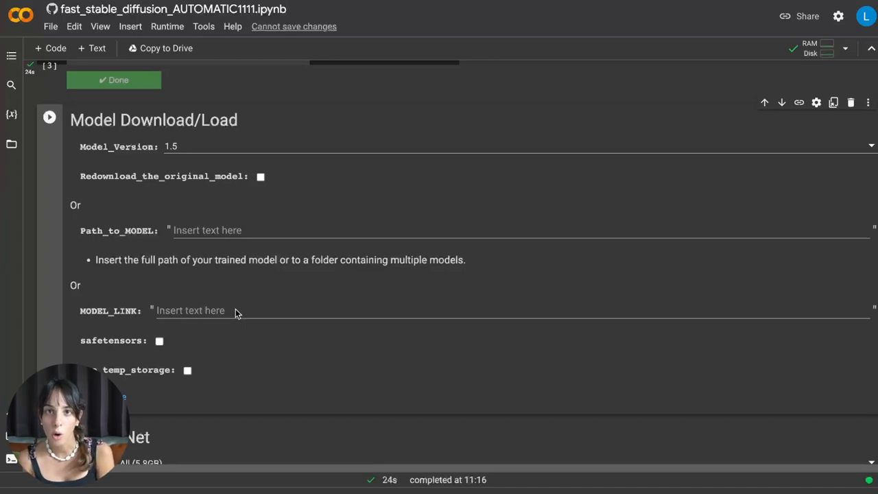
Expand the Model Download/Load code and scroll to the runwayml stable-diffusion-v1-5 git clone link.
left_click(480, 146)
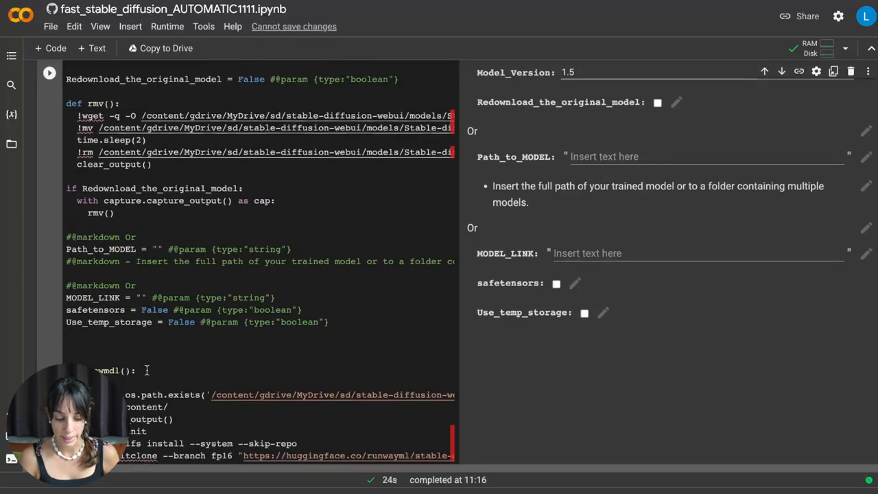
scroll("down", 3)
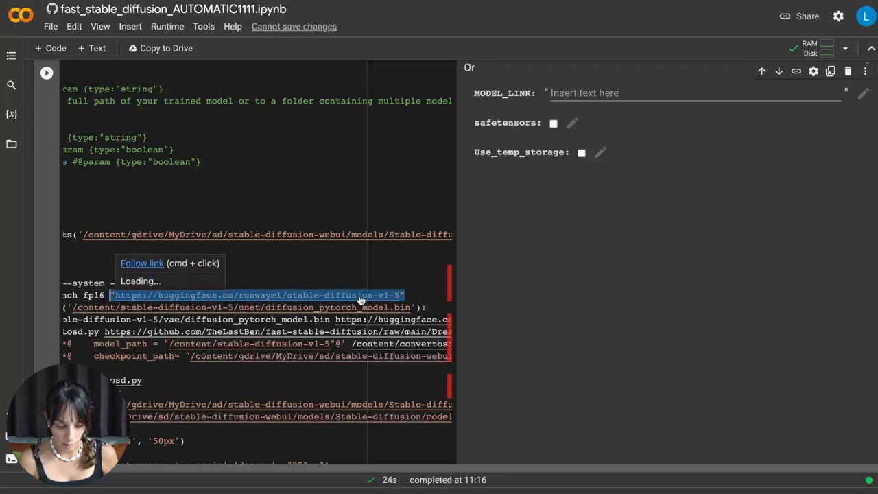
left_click(258, 295)
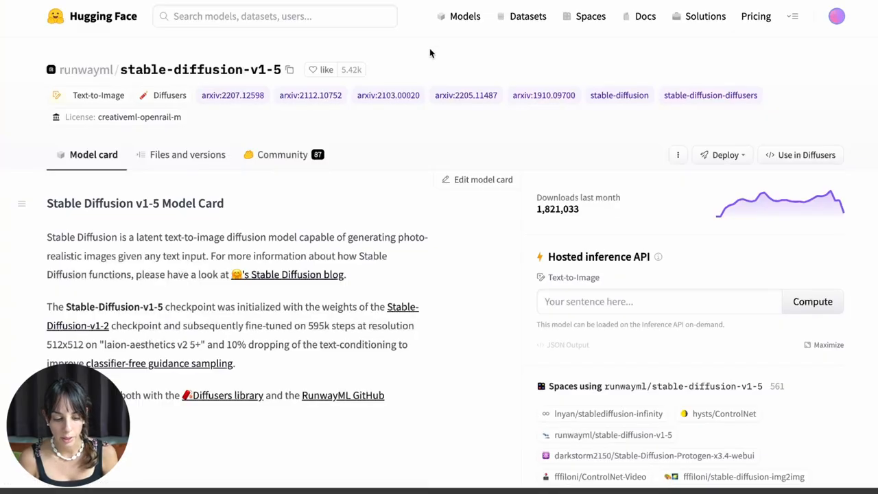
scroll("down", 3)
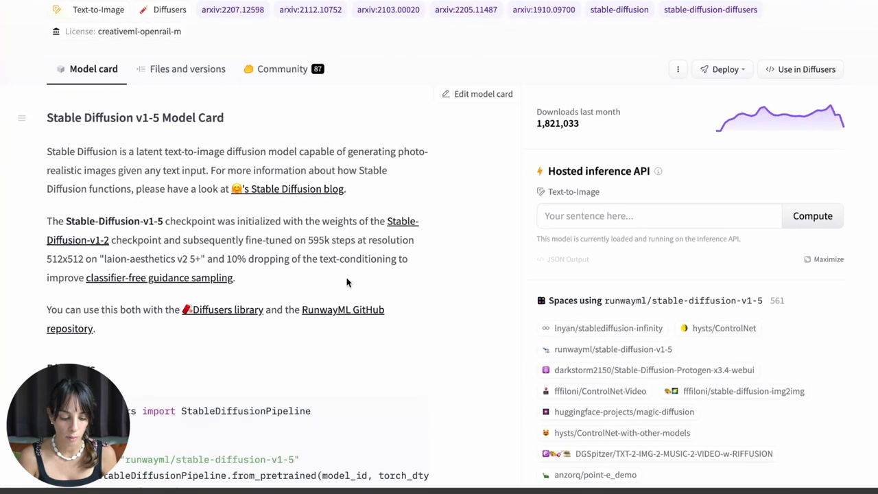
scroll("down", 3)
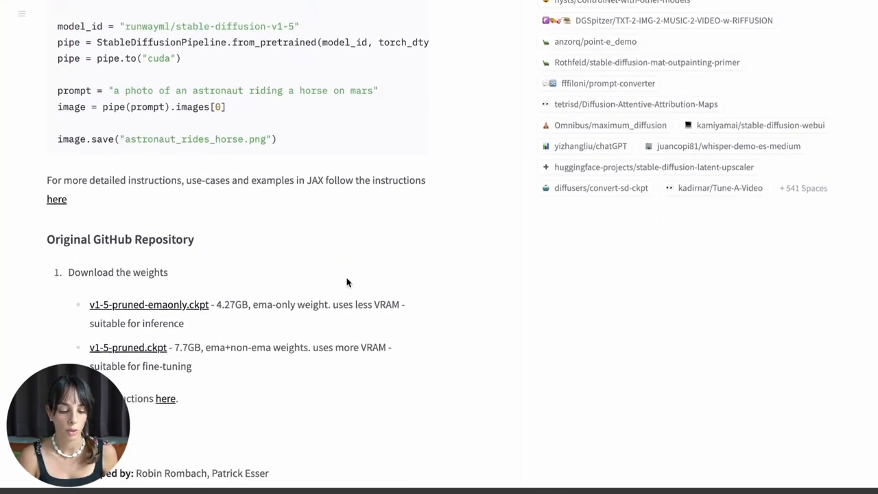
scroll("down", 3)
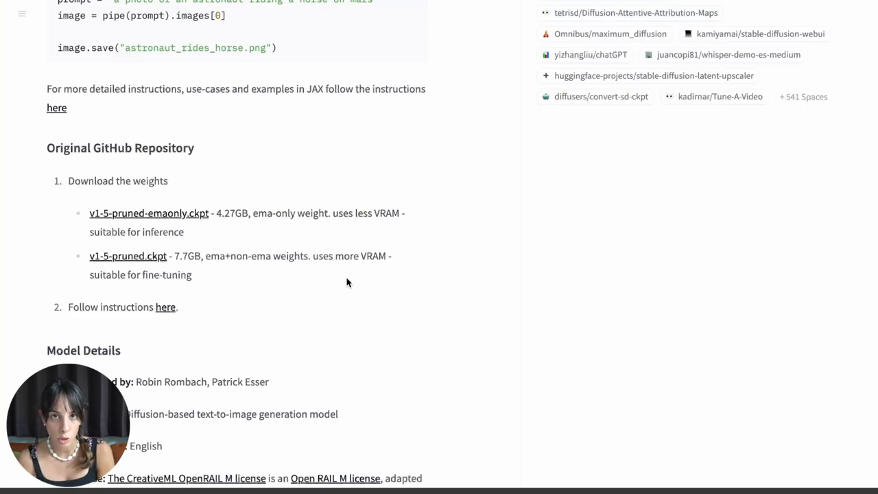
scroll("down", 3)
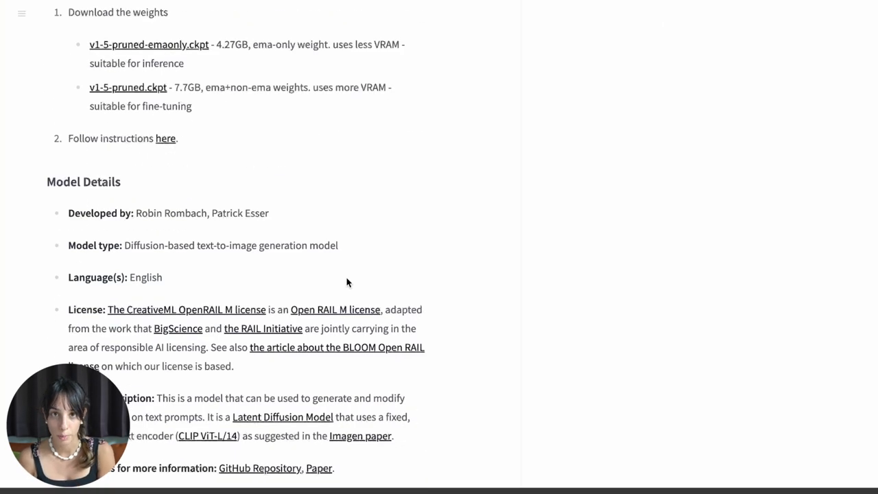
scroll("down", 3)
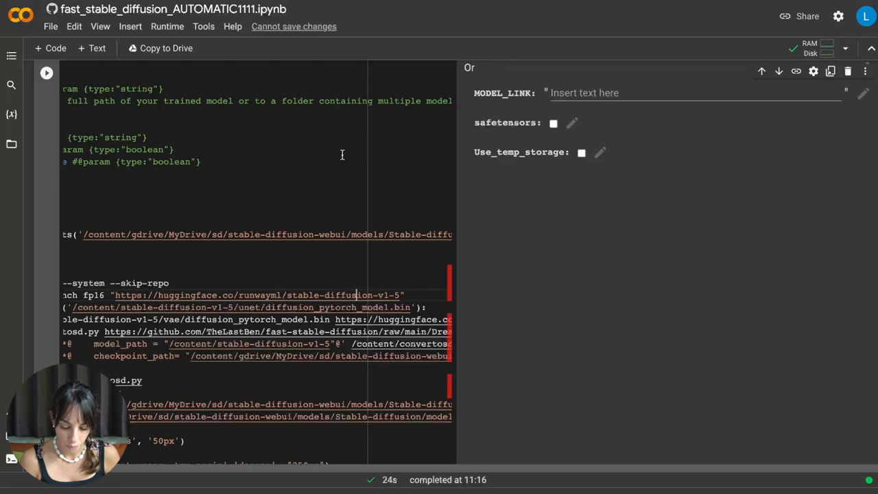
scroll("down", 3)
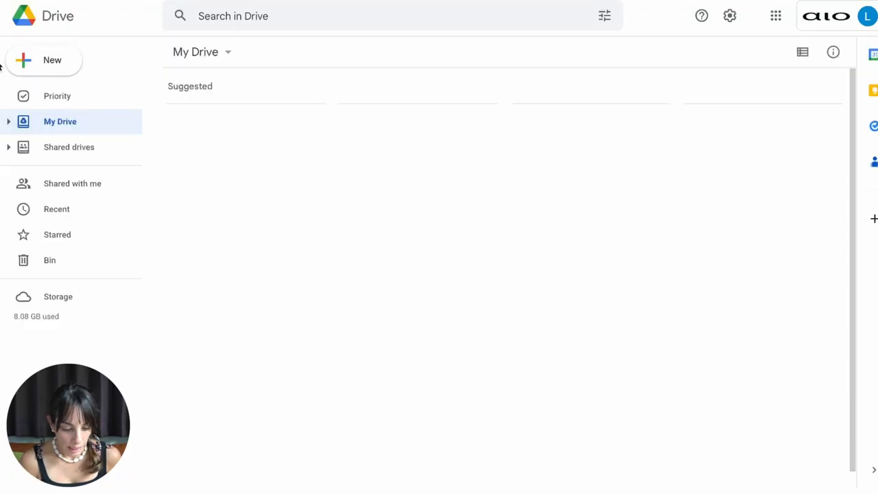
mouse_move(57, 37)
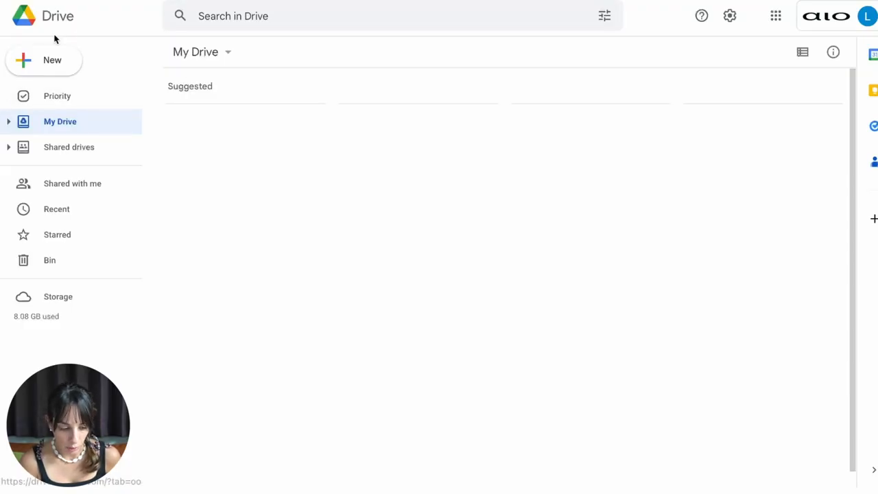
Browse My Drive > sd > stable-diffusion-webui > models > Stable-diffusion to find model.ckpt.
left_click(8, 122)
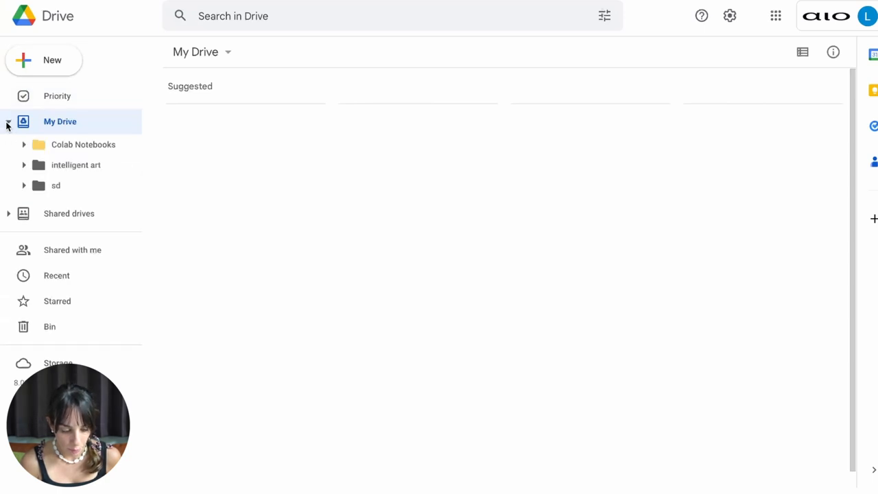
mouse_move(58, 191)
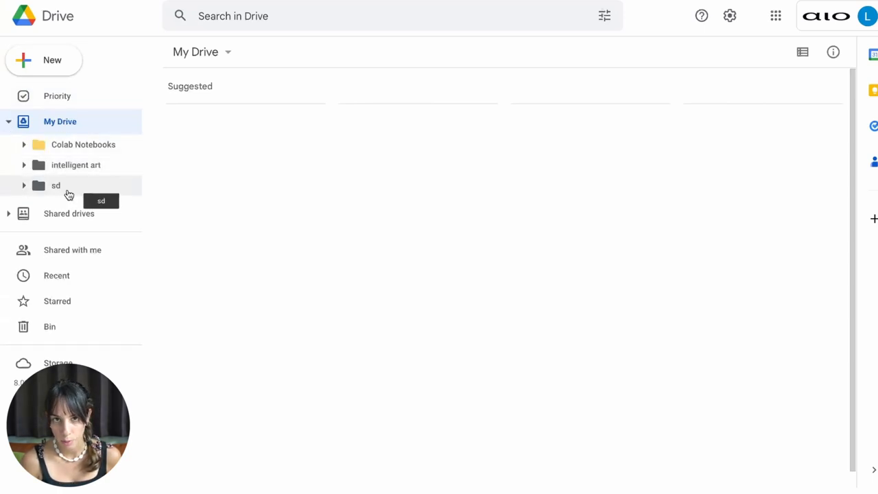
left_click(55, 185)
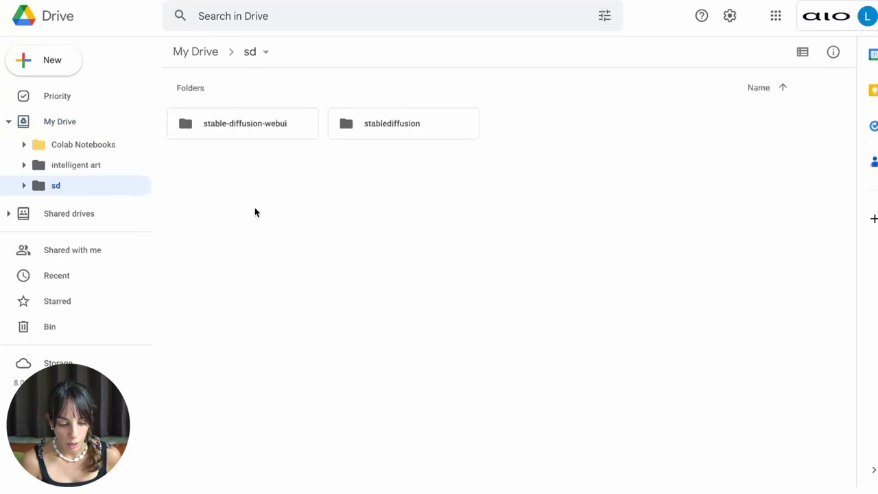
left_click(244, 123)
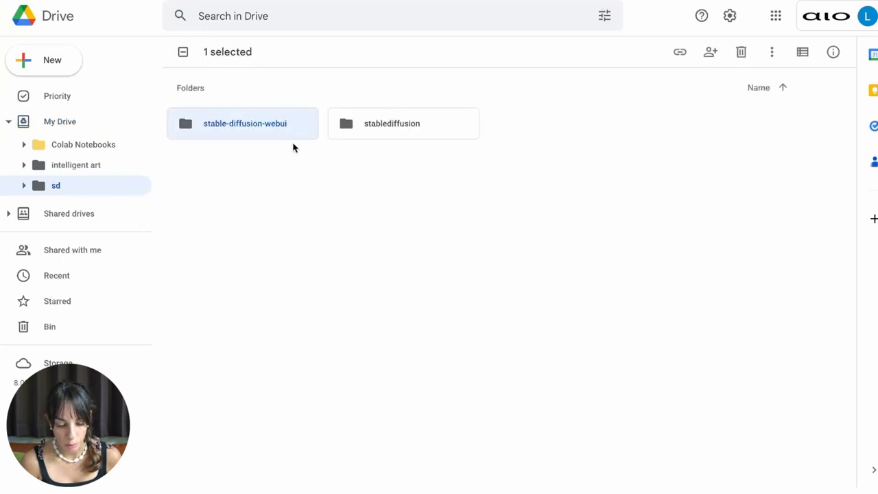
double_click(244, 123)
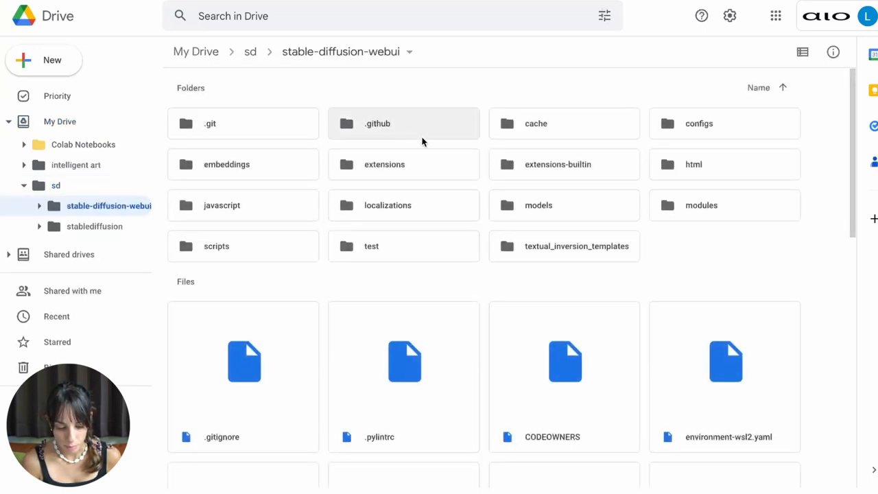
mouse_move(655, 247)
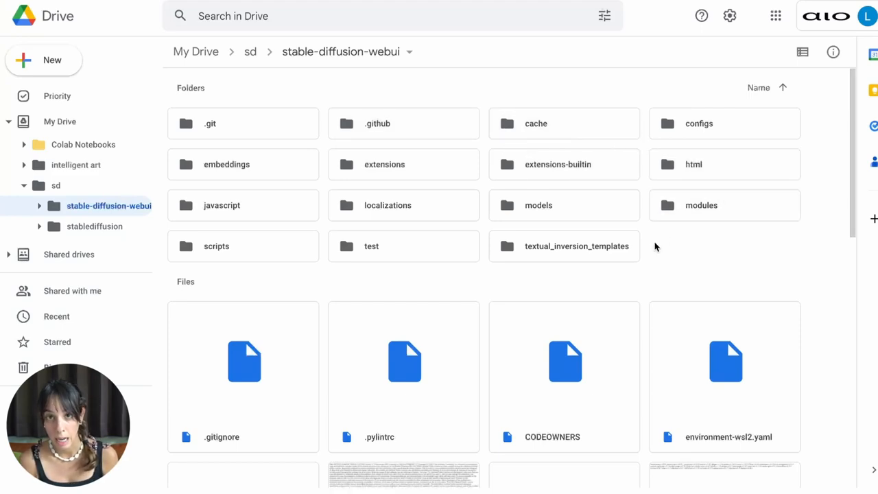
mouse_move(600, 216)
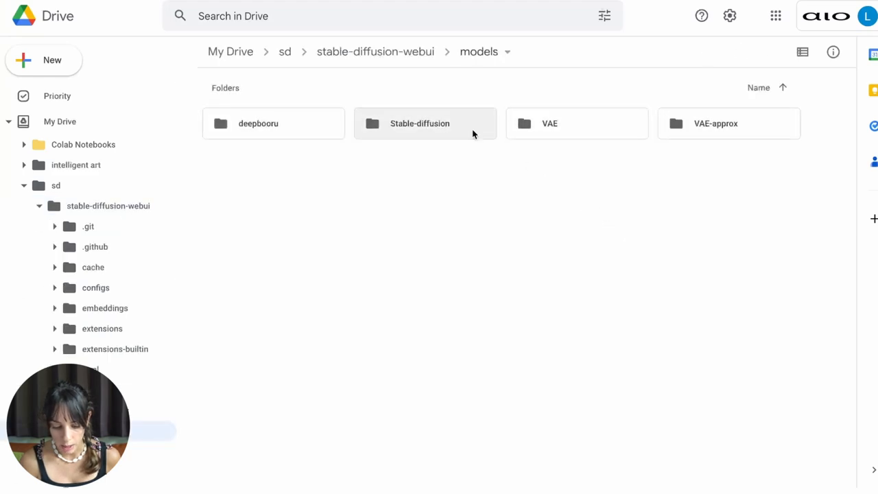
double_click(424, 123)
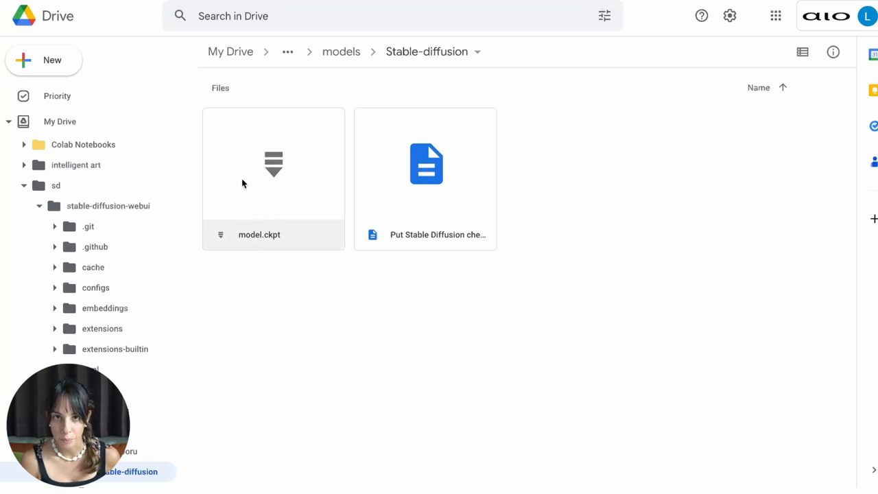
mouse_move(246, 253)
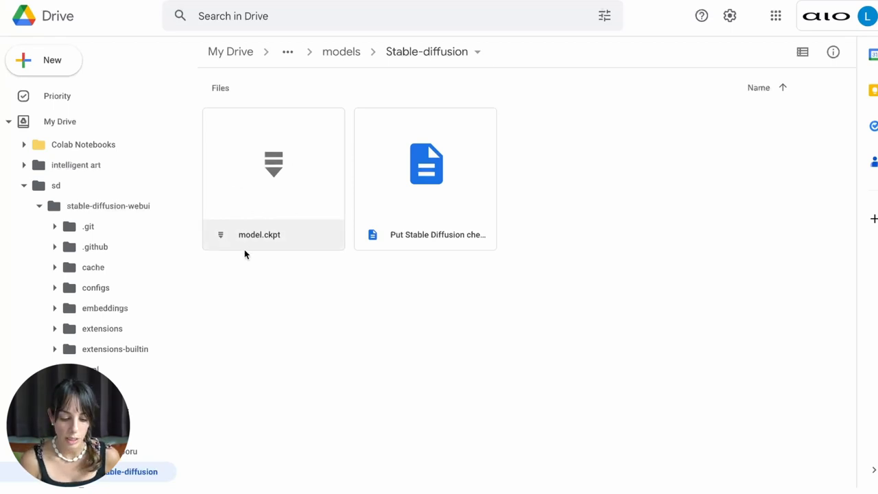
mouse_move(274, 245)
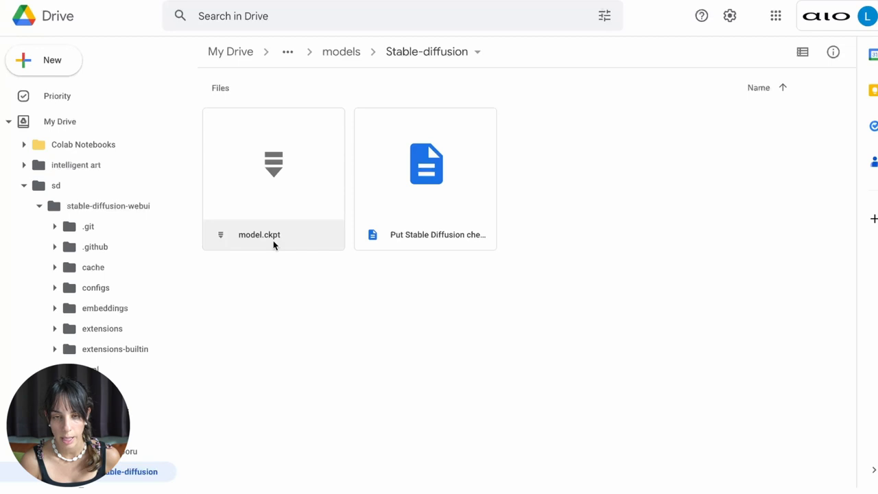
mouse_move(295, 249)
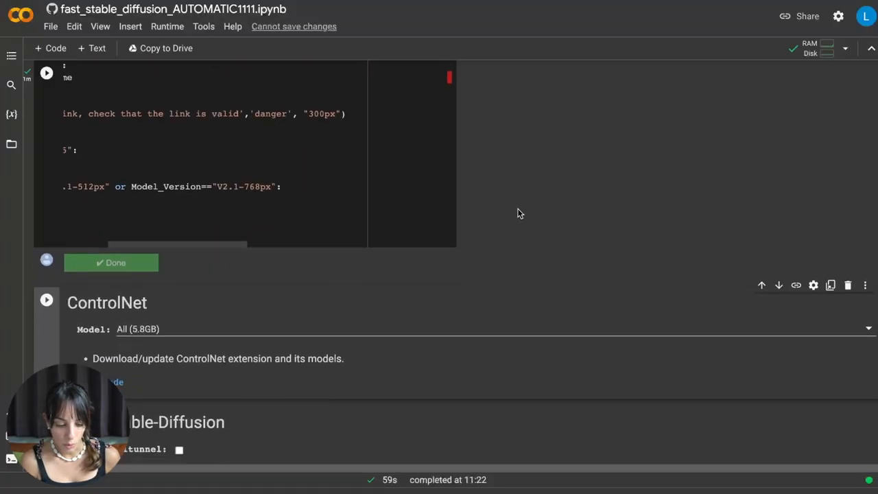
scroll("down", 3)
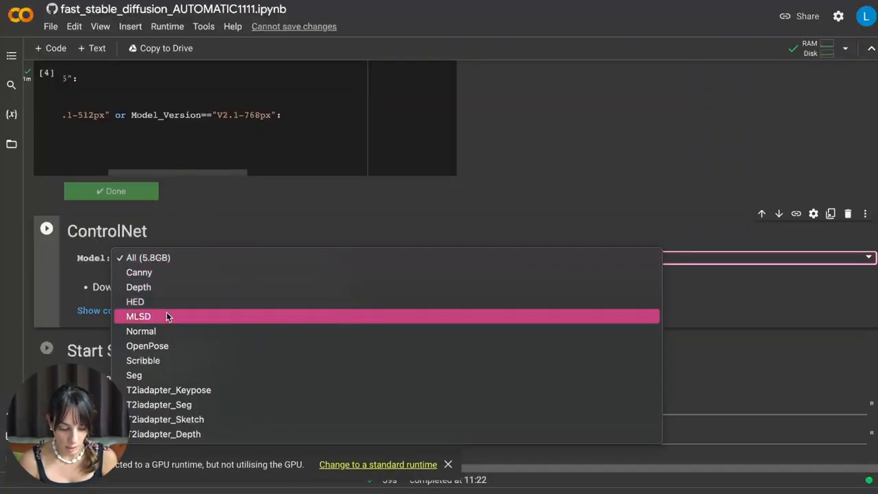
mouse_move(163, 360)
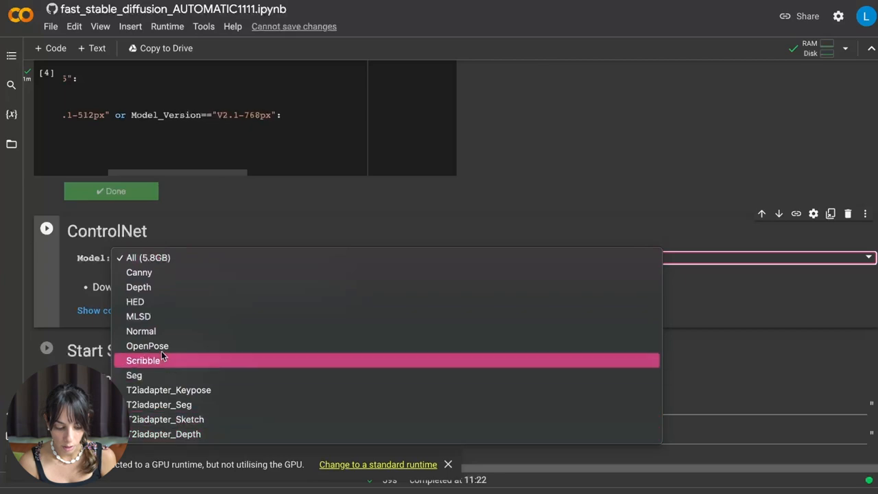
mouse_move(153, 272)
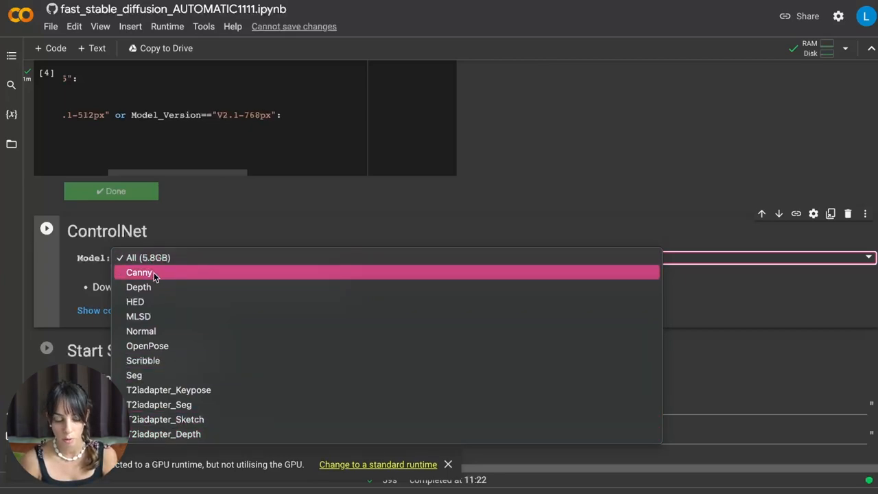
mouse_move(197, 346)
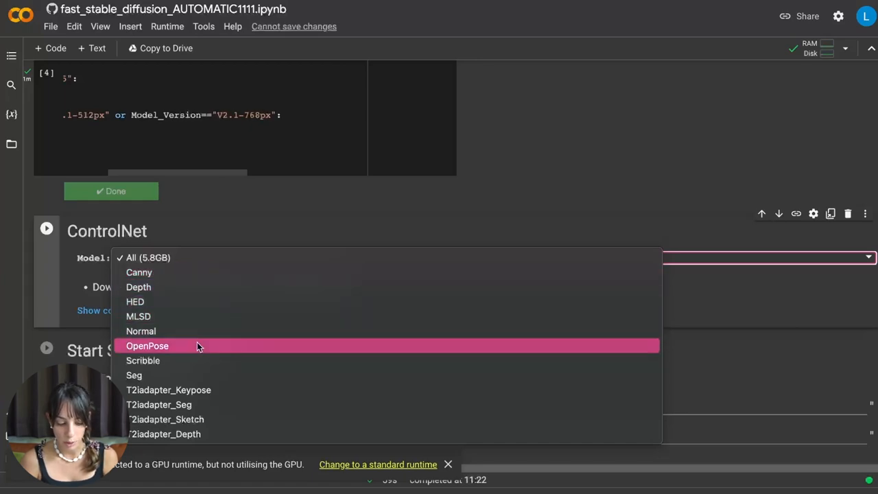
mouse_move(202, 404)
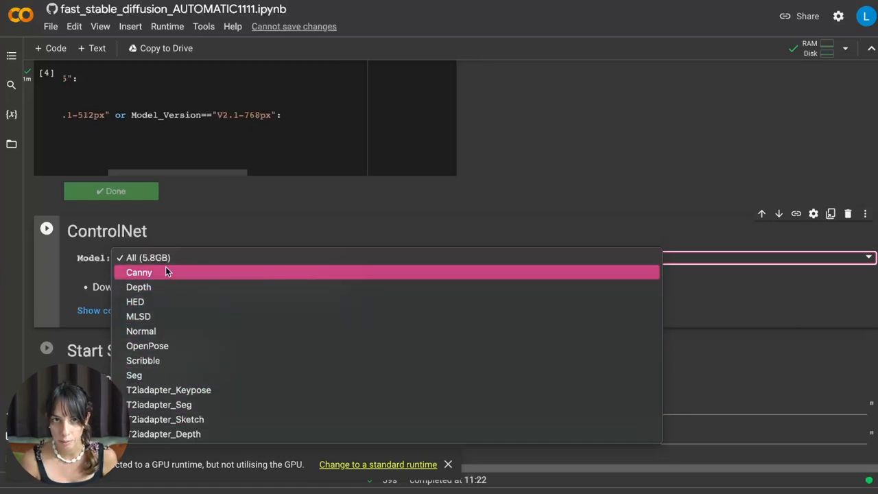
left_click(448, 464)
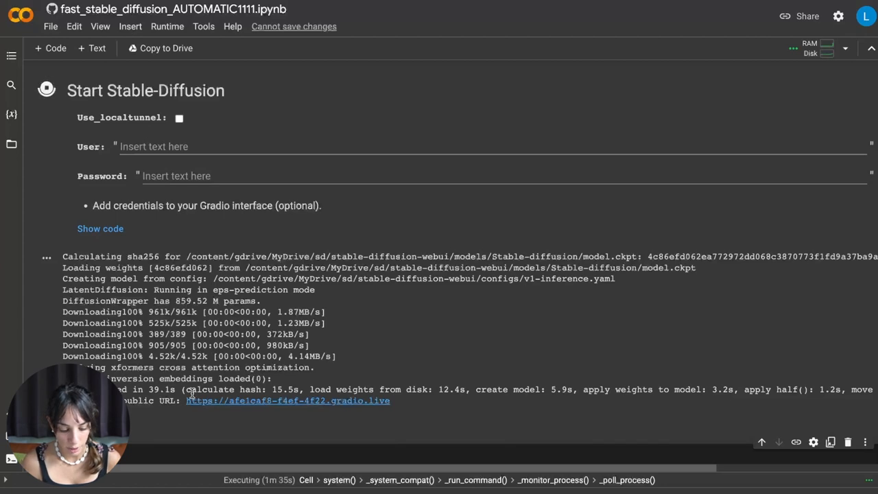
mouse_move(228, 404)
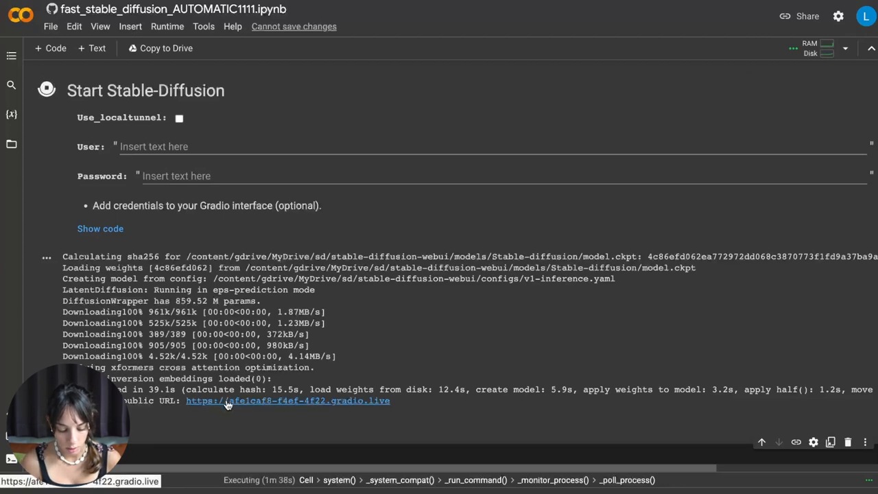
Follow the gradio.live public link to the AUTOMATIC1111 txt2img interface.
left_click(287, 402)
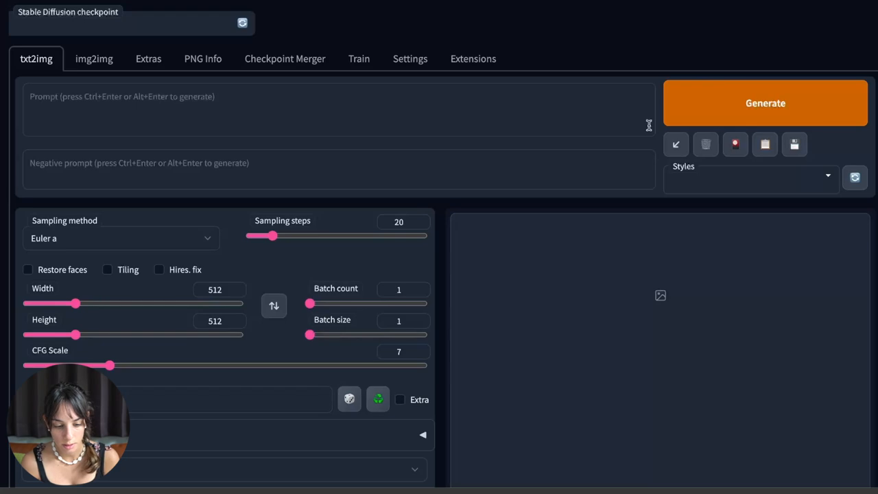